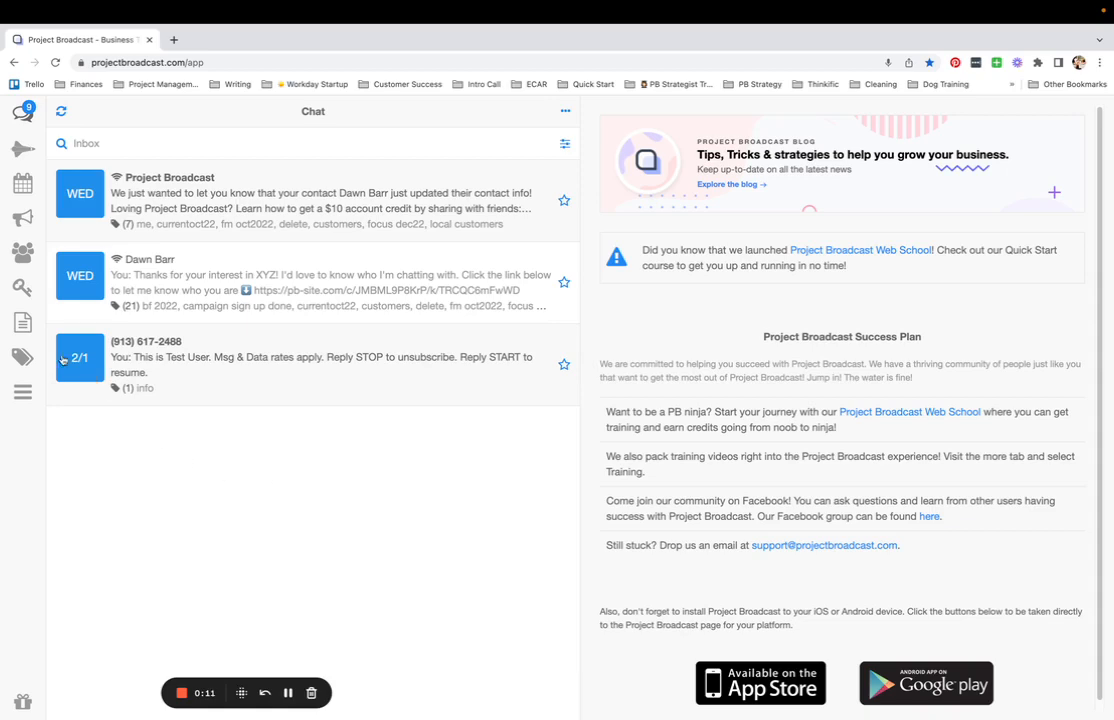
mouse_move(22, 290)
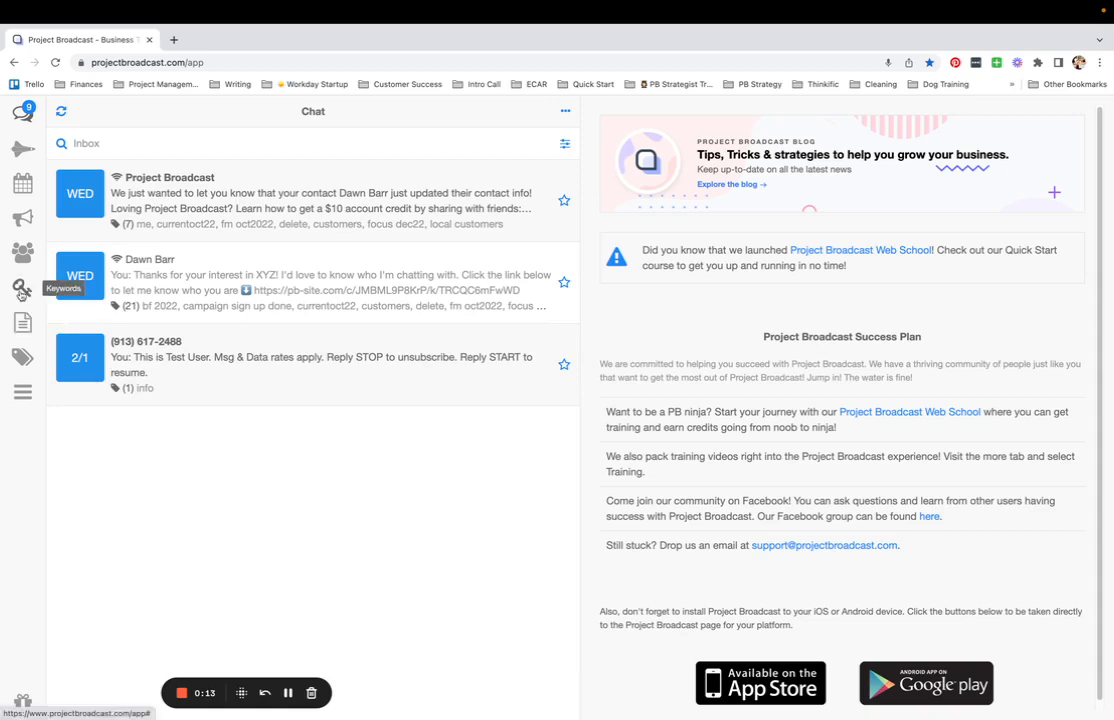
Step: Open the Keywords section to show the list of 13 keywords
left_click(22, 290)
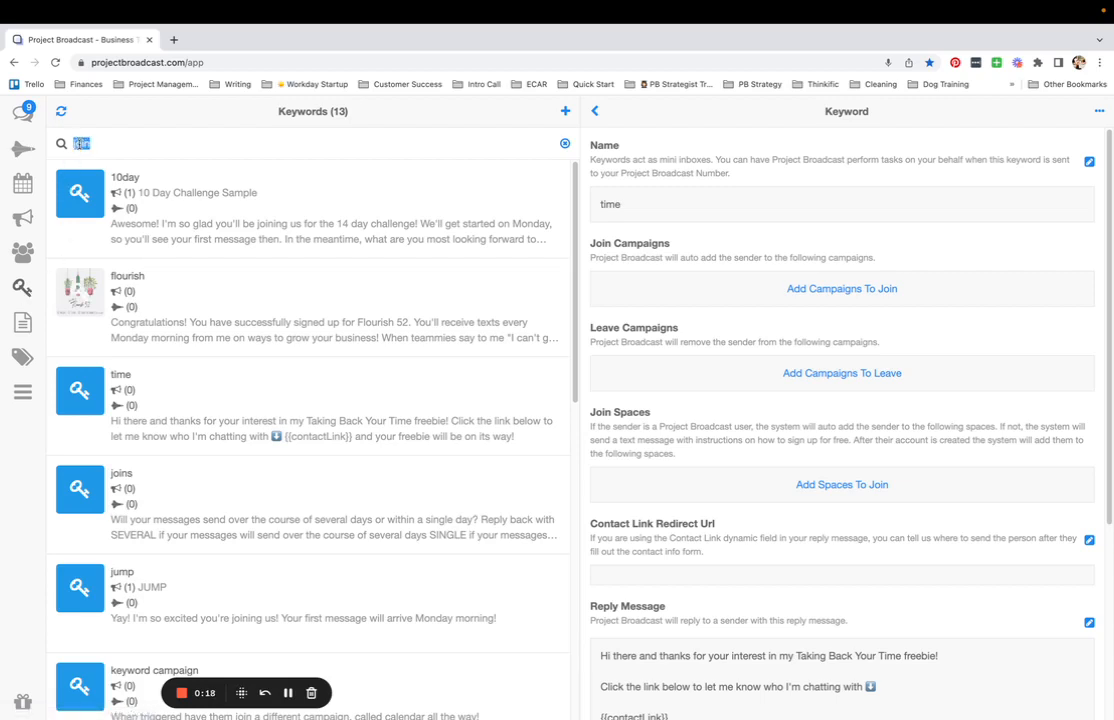
Step: Search keywords for 'time' and scroll to its reply message, delay and options
type("time")
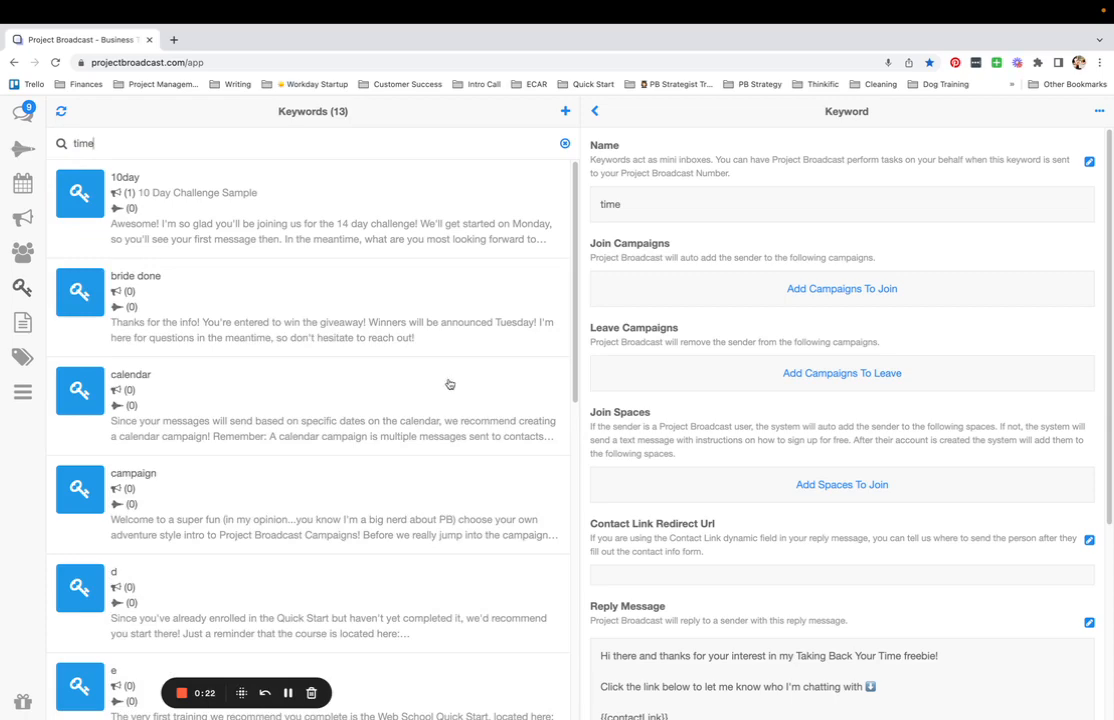
scroll("down", 3)
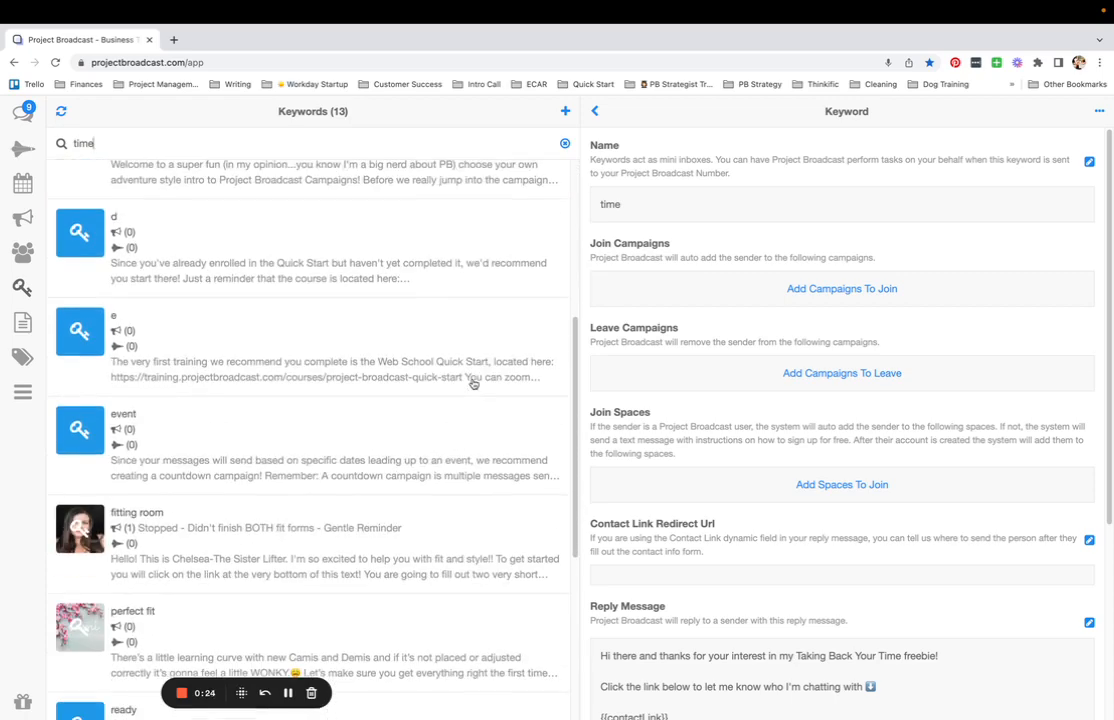
scroll("down", 3)
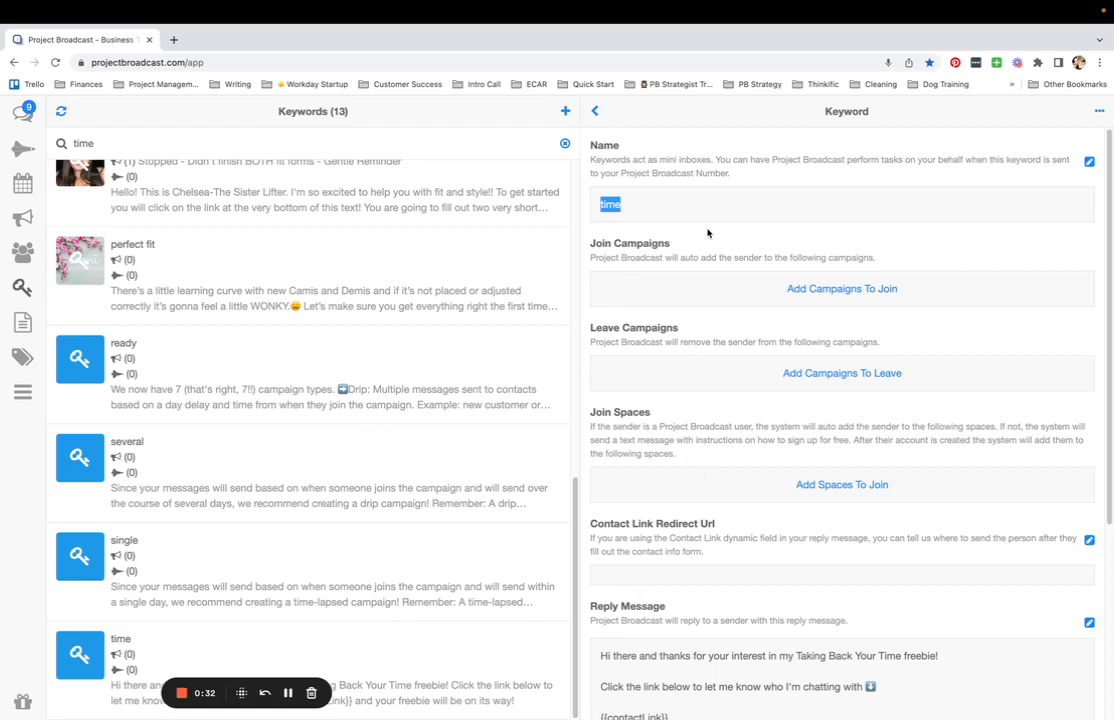
scroll("down", 3)
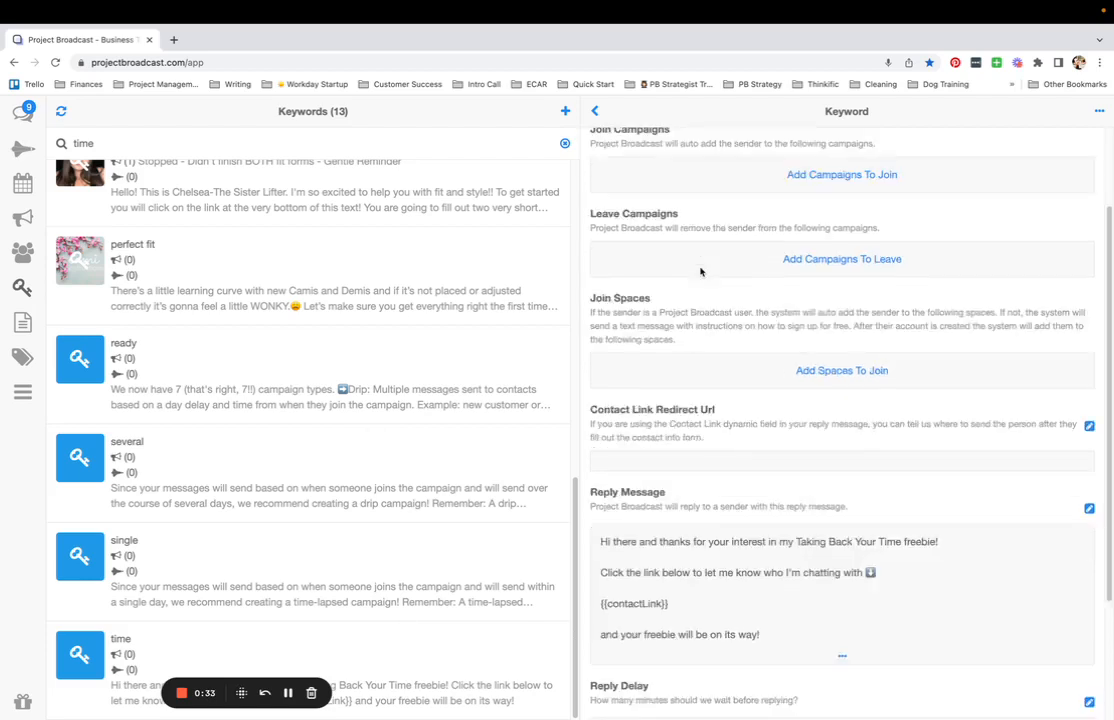
scroll("down", 3)
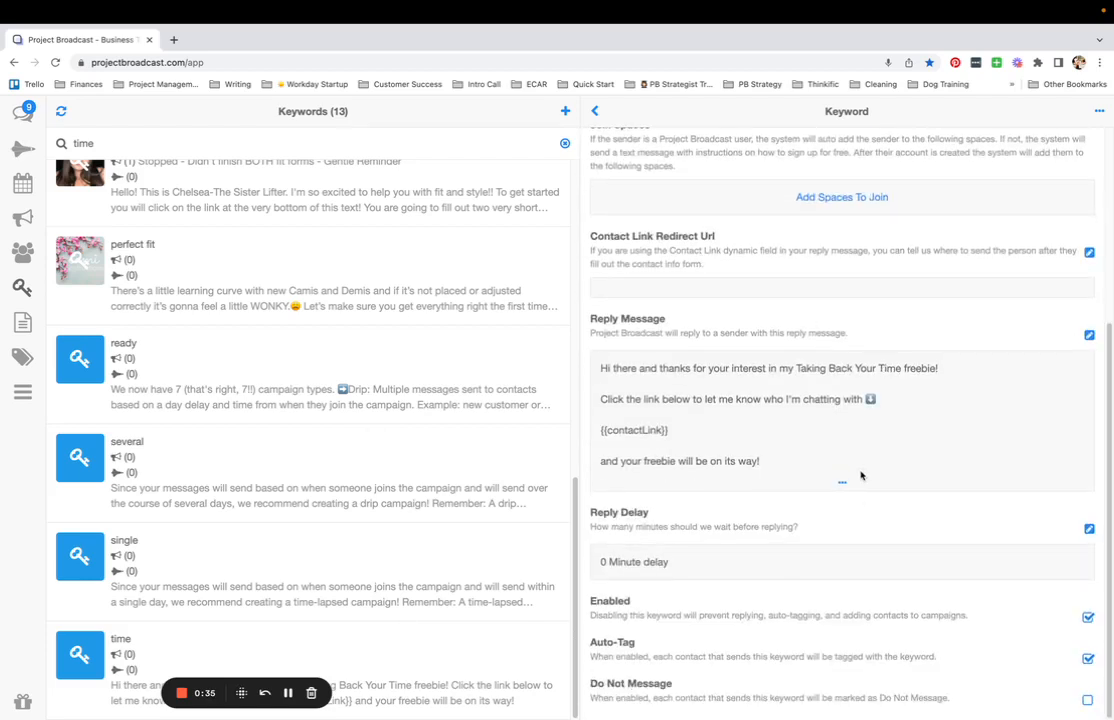
mouse_move(822, 483)
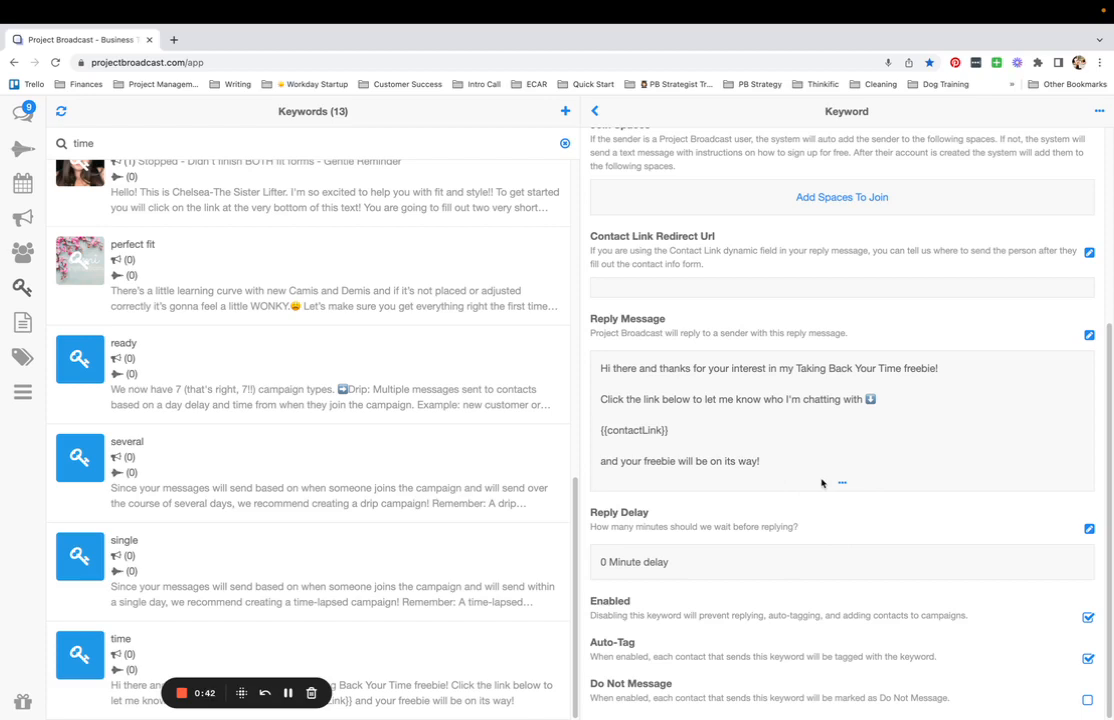
mouse_move(688, 436)
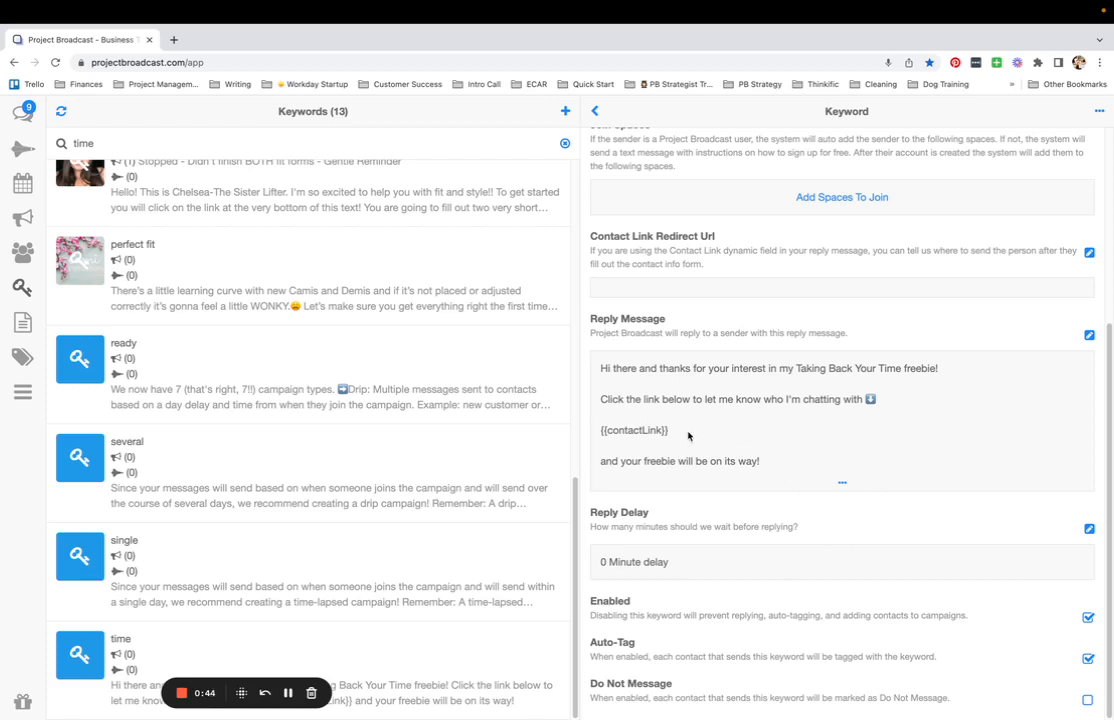
Step: Open the time keyword's reply message and delete its {{contactLink}} placeholder
double_click(634, 429)
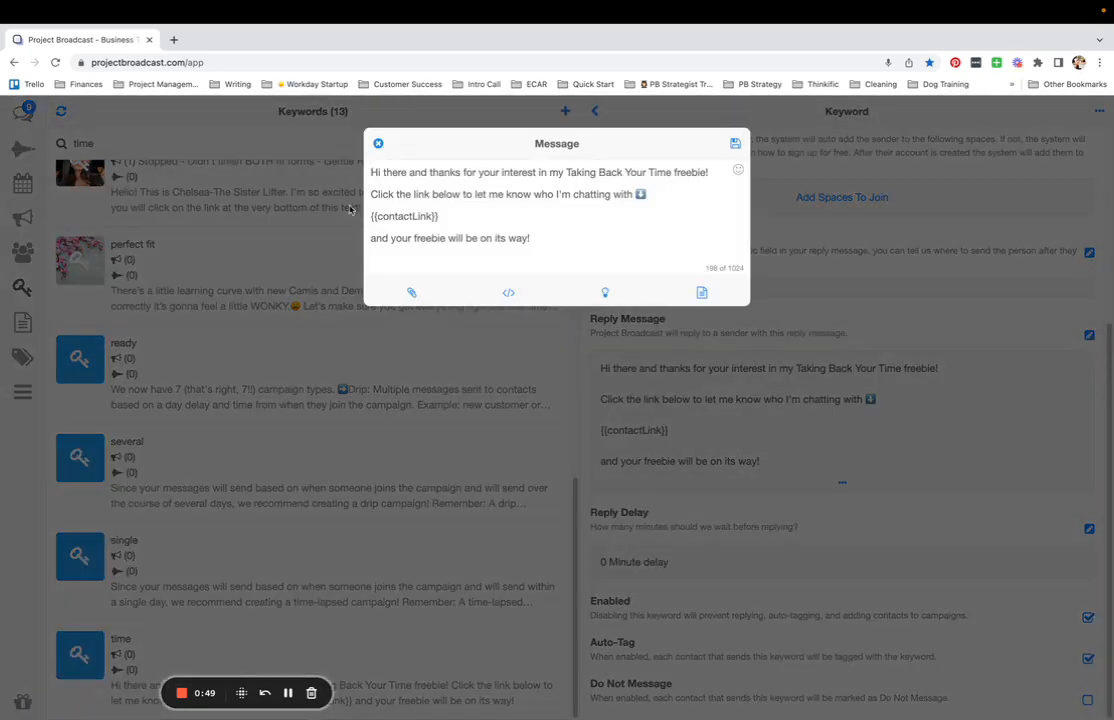
double_click(404, 216)
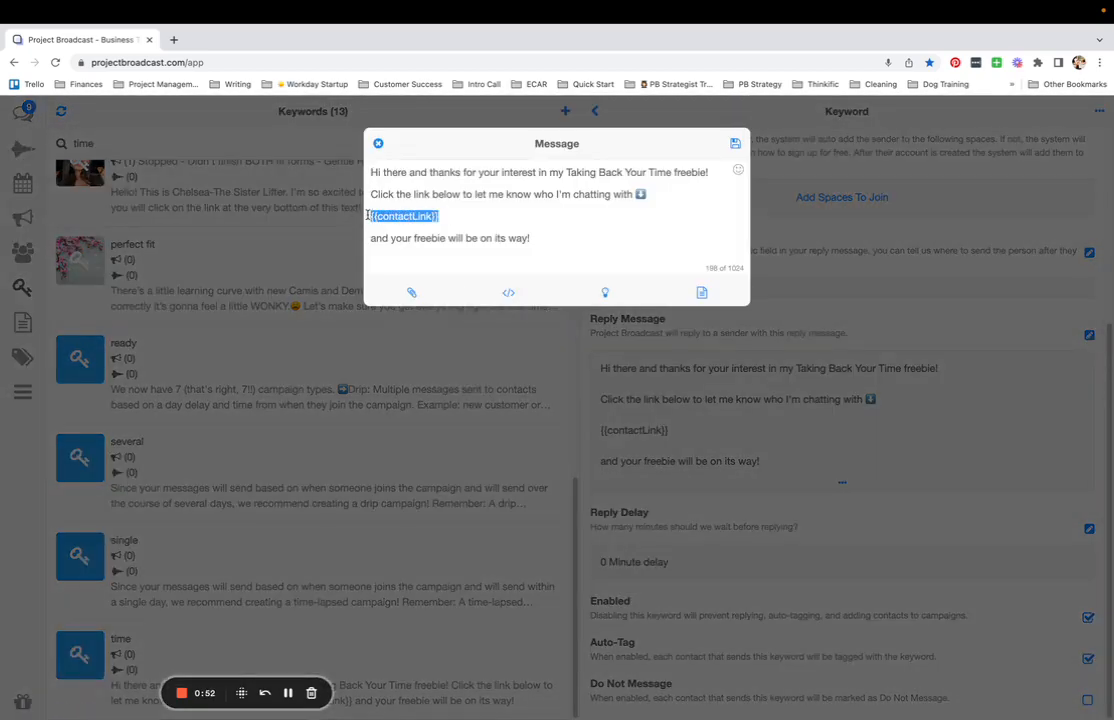
key("Delete")
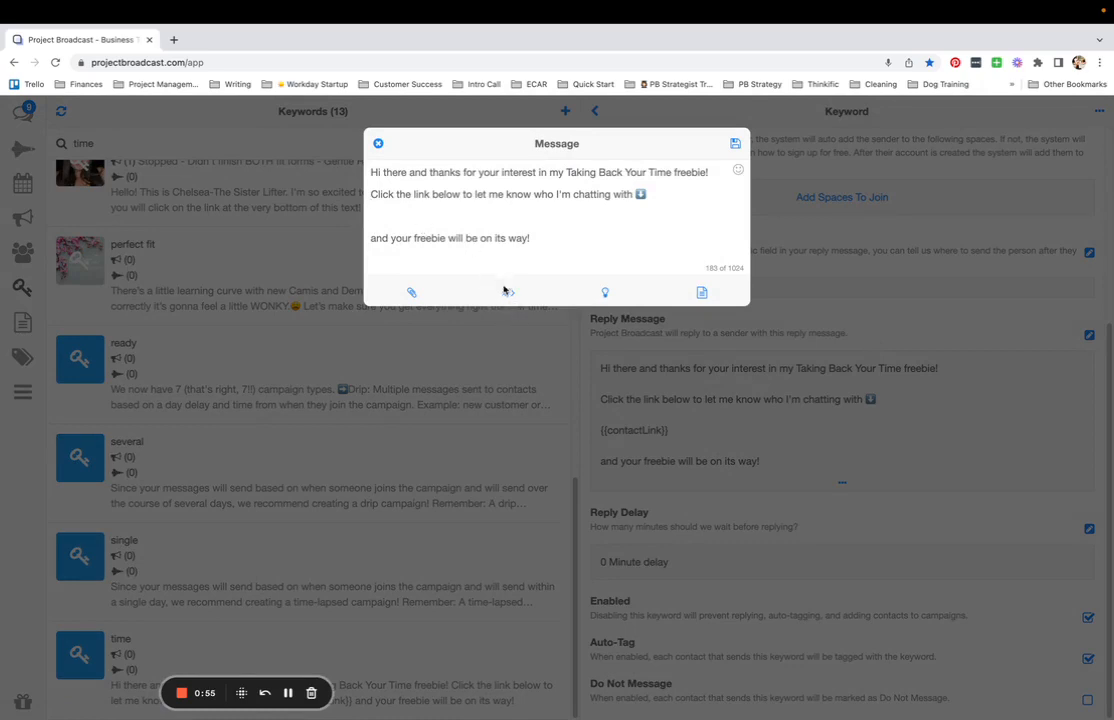
Step: Insert the contact link dynamic field again and save the reply message
left_click(508, 292)
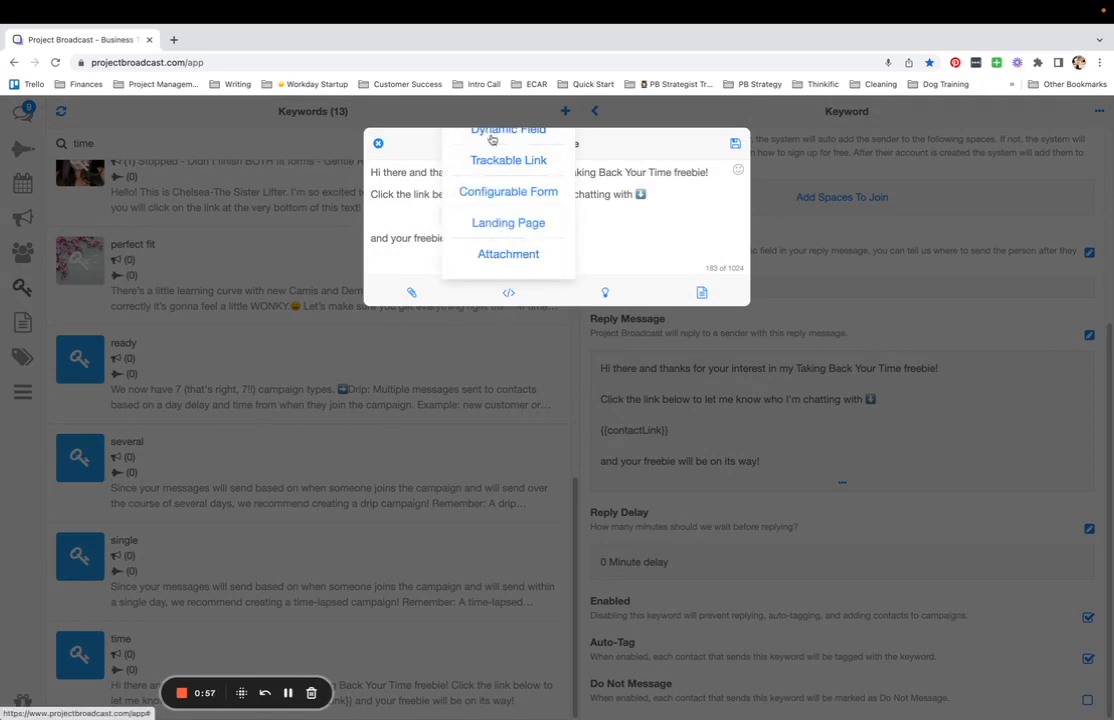
left_click(508, 130)
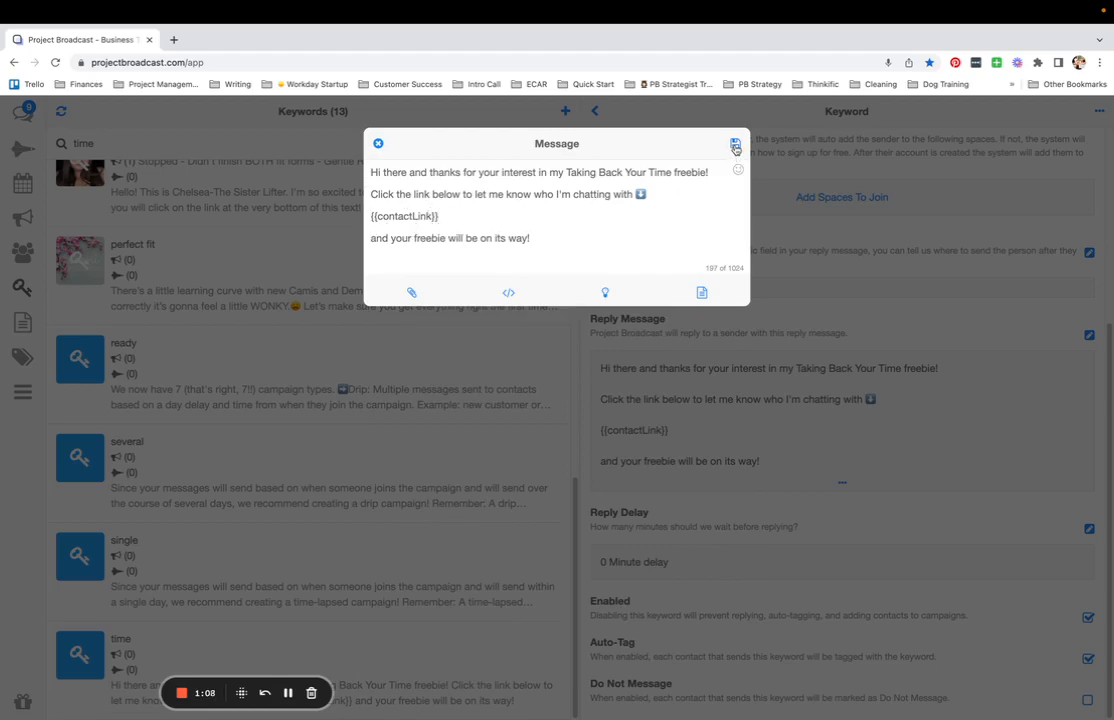
left_click(735, 146)
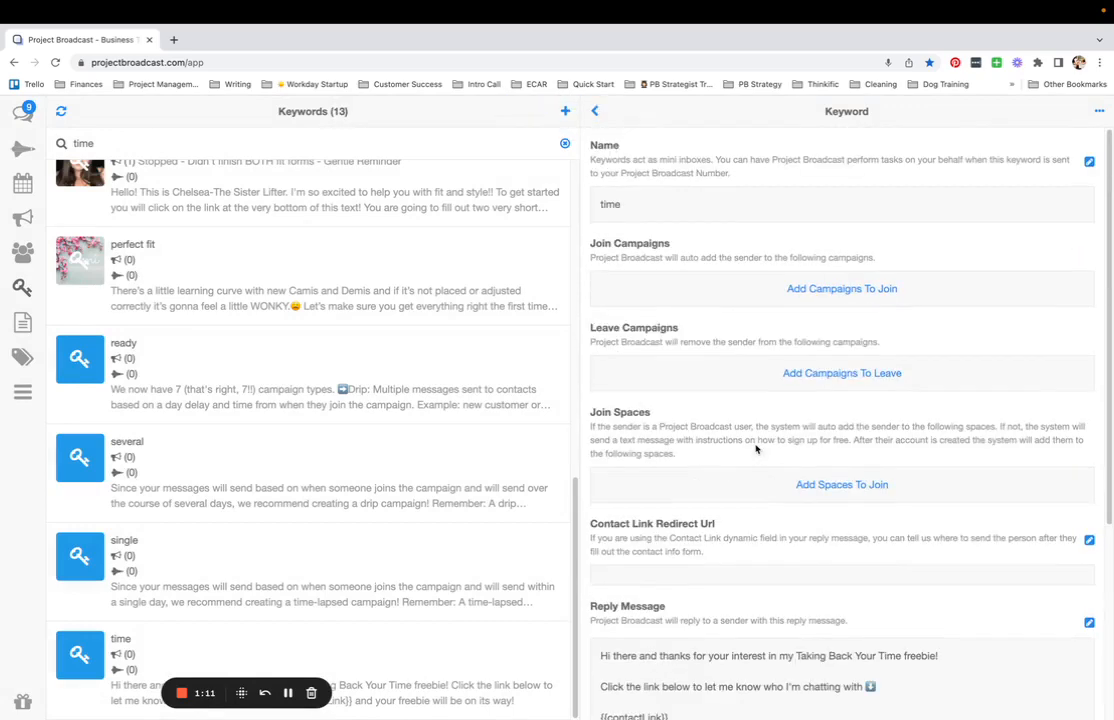
scroll("down", 3)
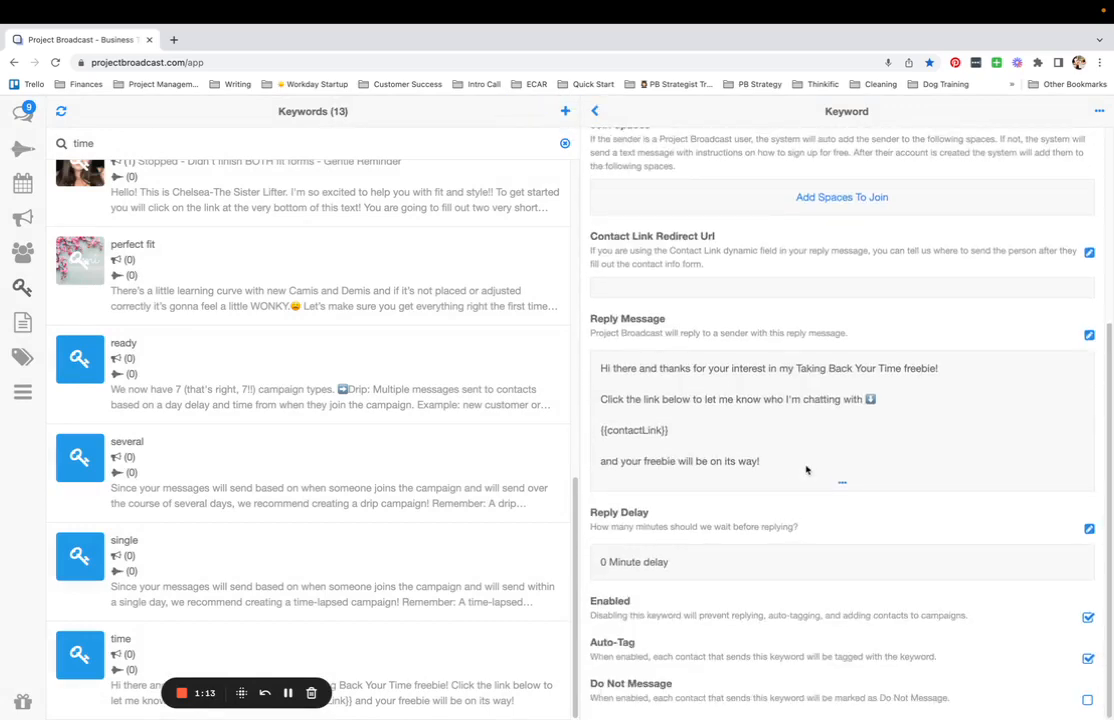
mouse_move(625, 446)
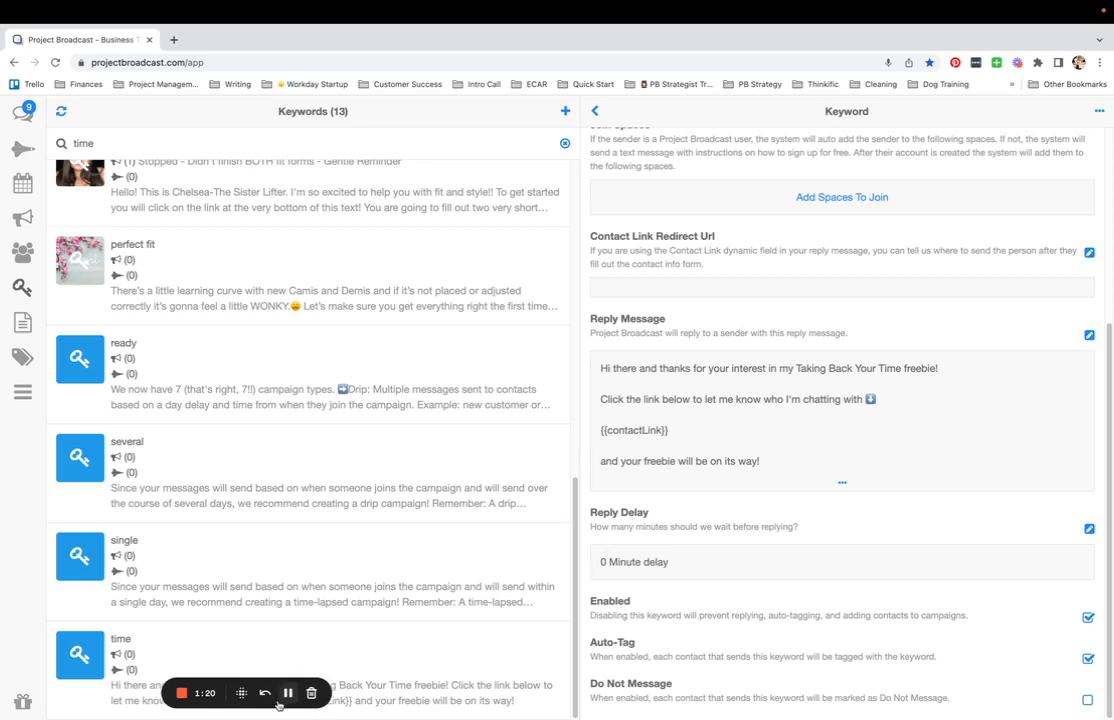
mouse_move(288, 692)
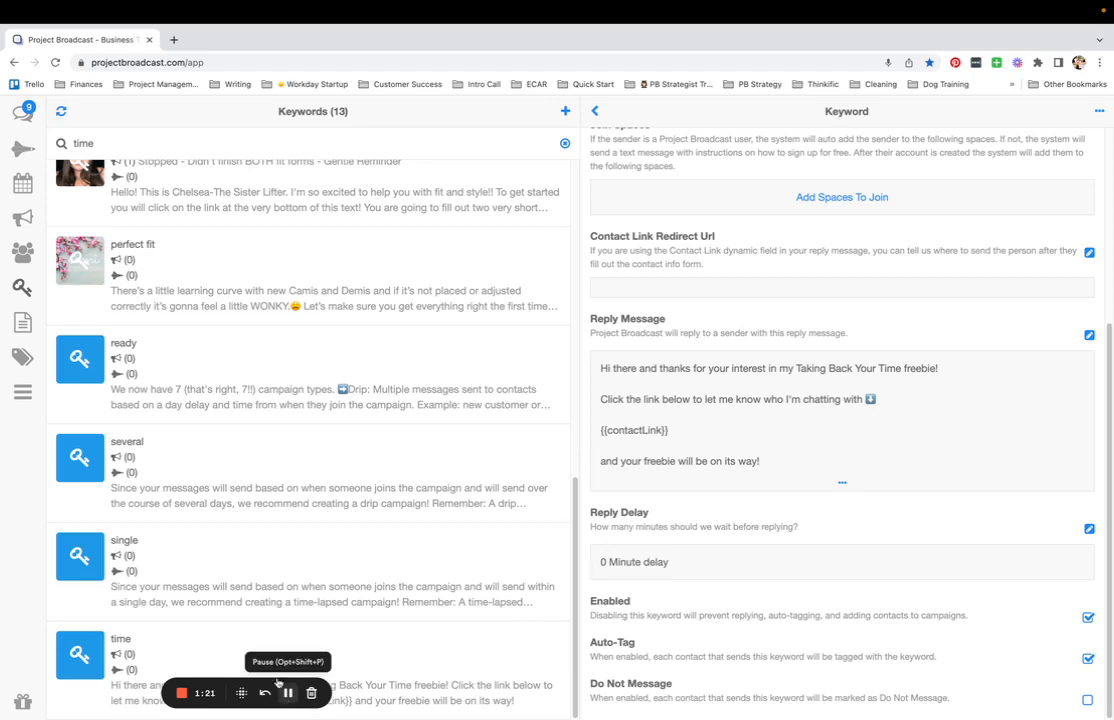
left_click(22, 112)
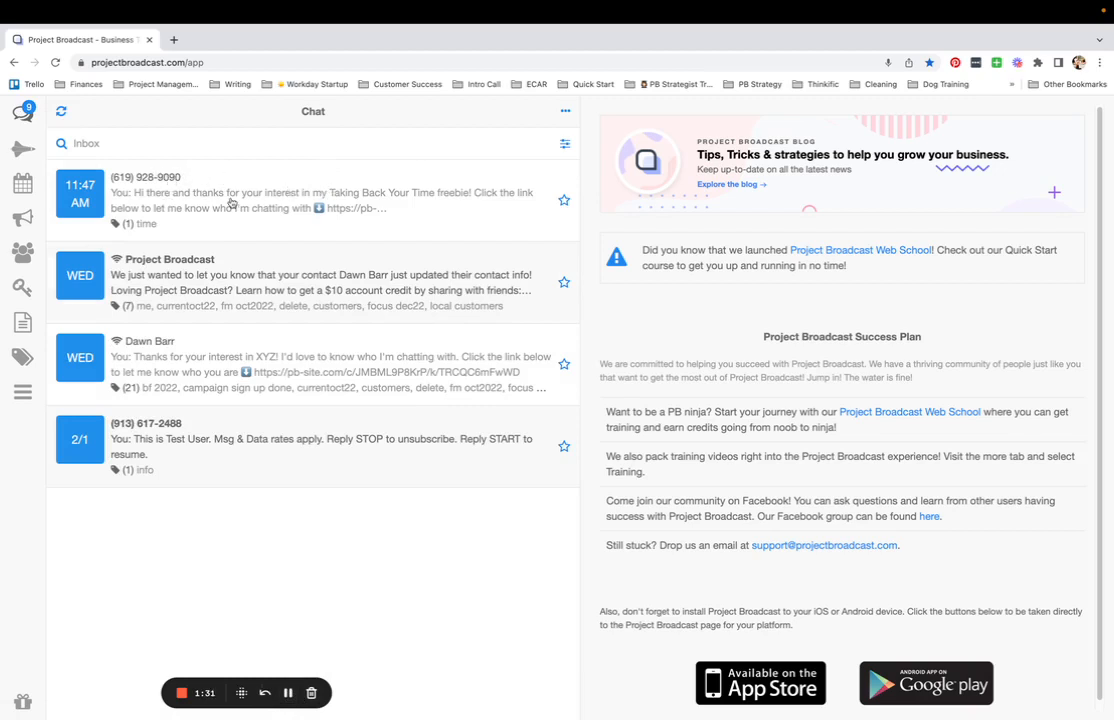
Step: Open the newest conversation and follow the pb-site.com contact link in the reply
left_click(320, 200)
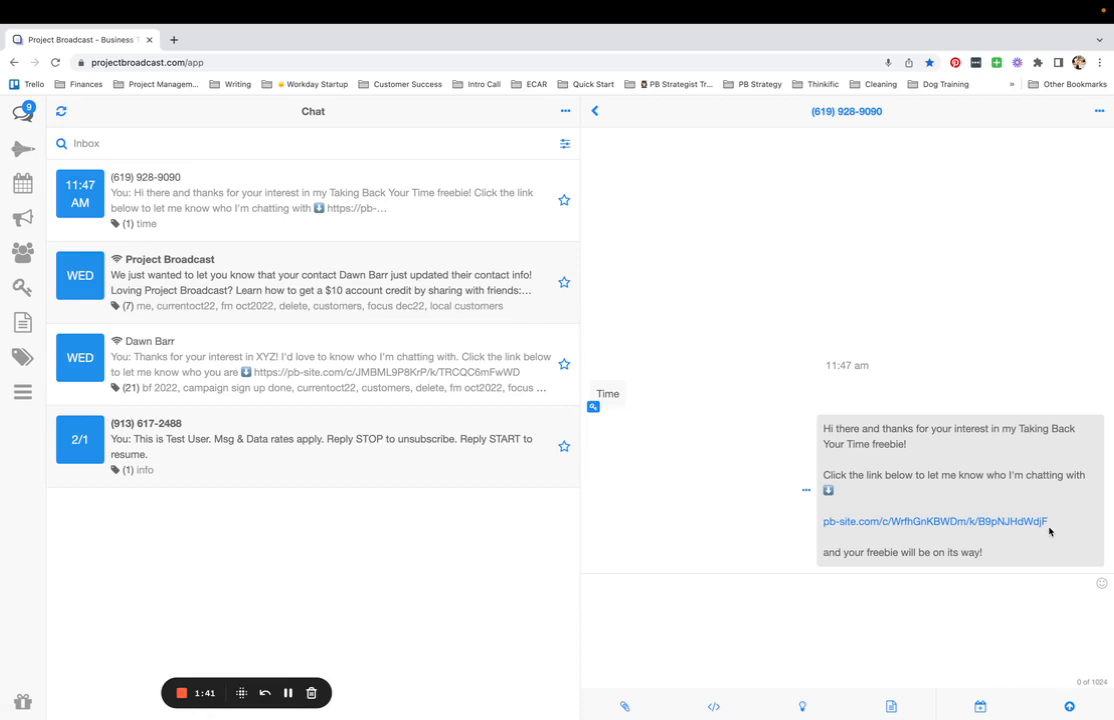
mouse_move(993, 531)
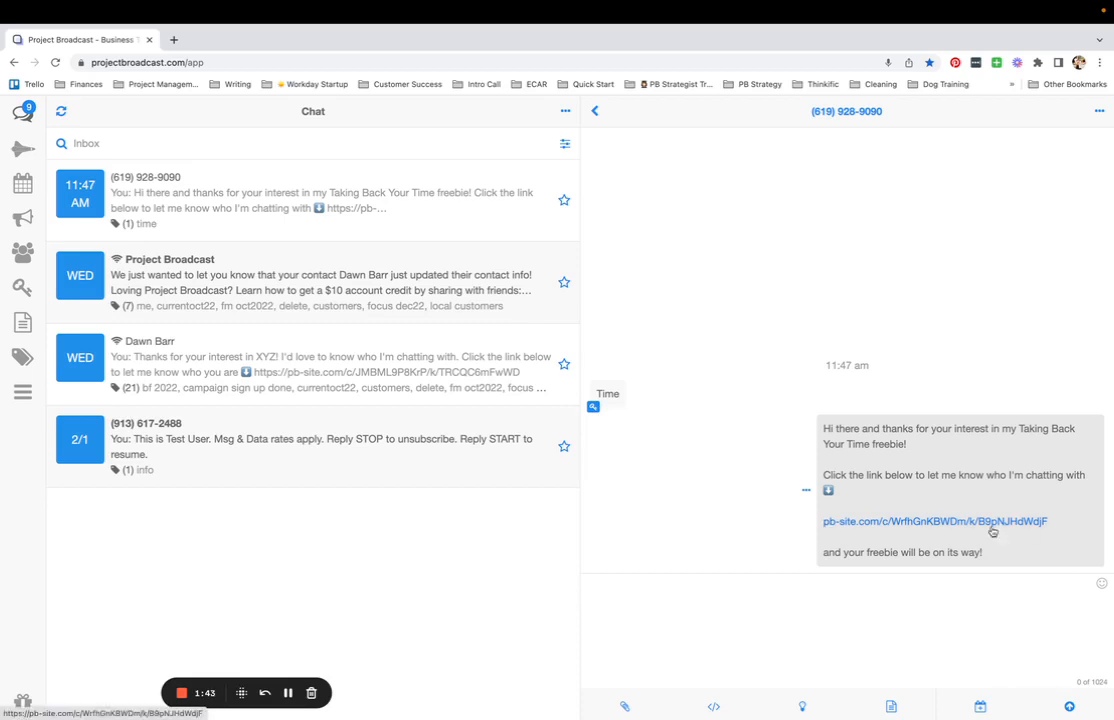
left_click(934, 521)
type("Bar")
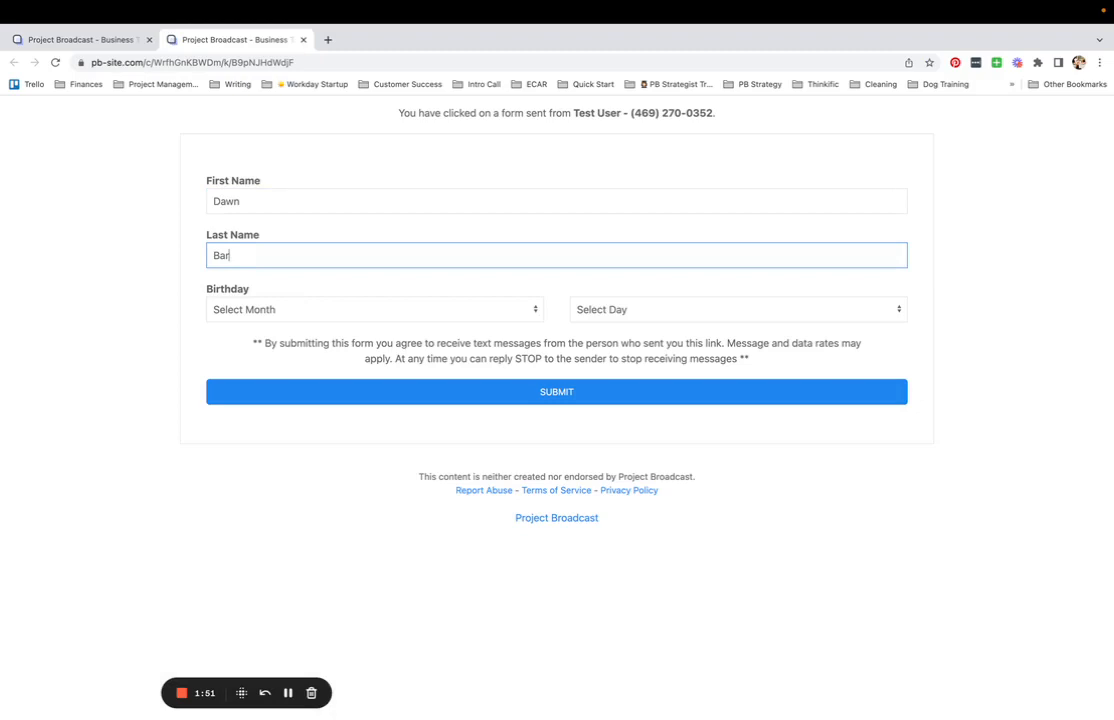
Step: Set the birthday to February 9 and submit the contact form
left_click(375, 309)
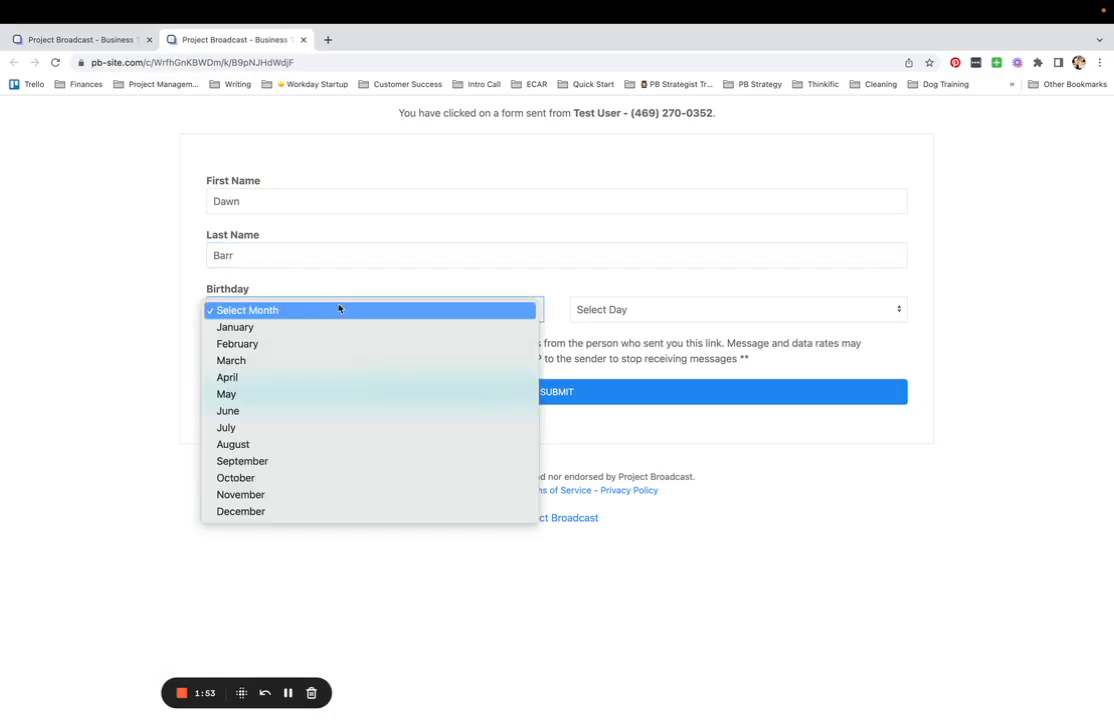
left_click(237, 343)
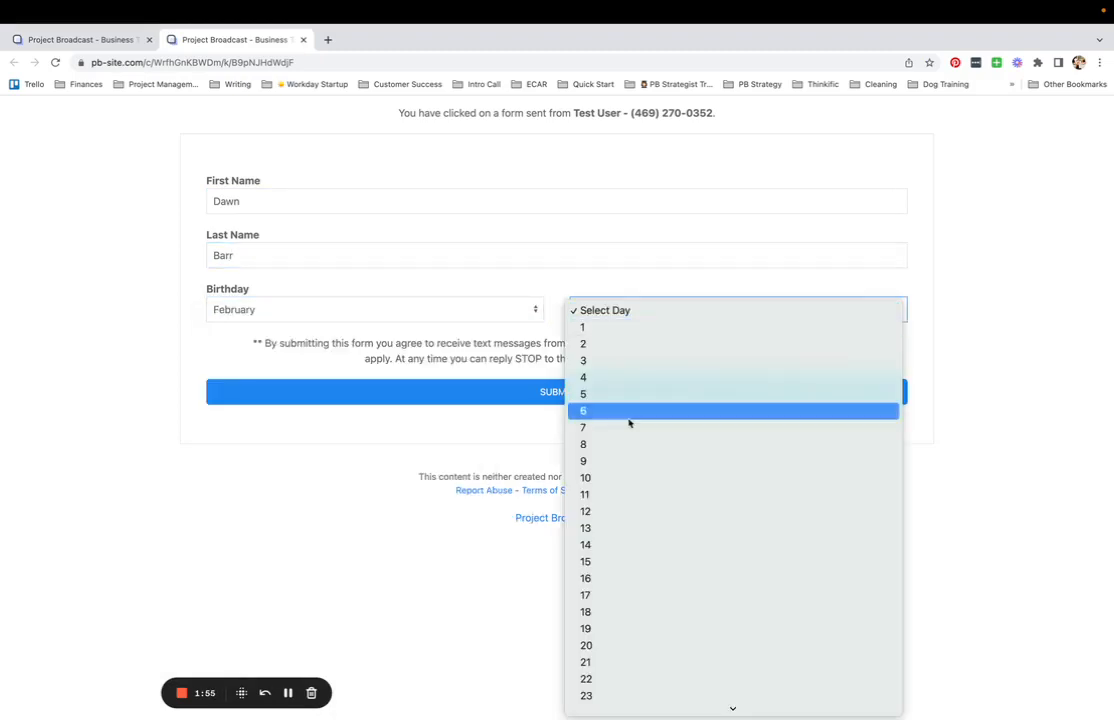
left_click(584, 460)
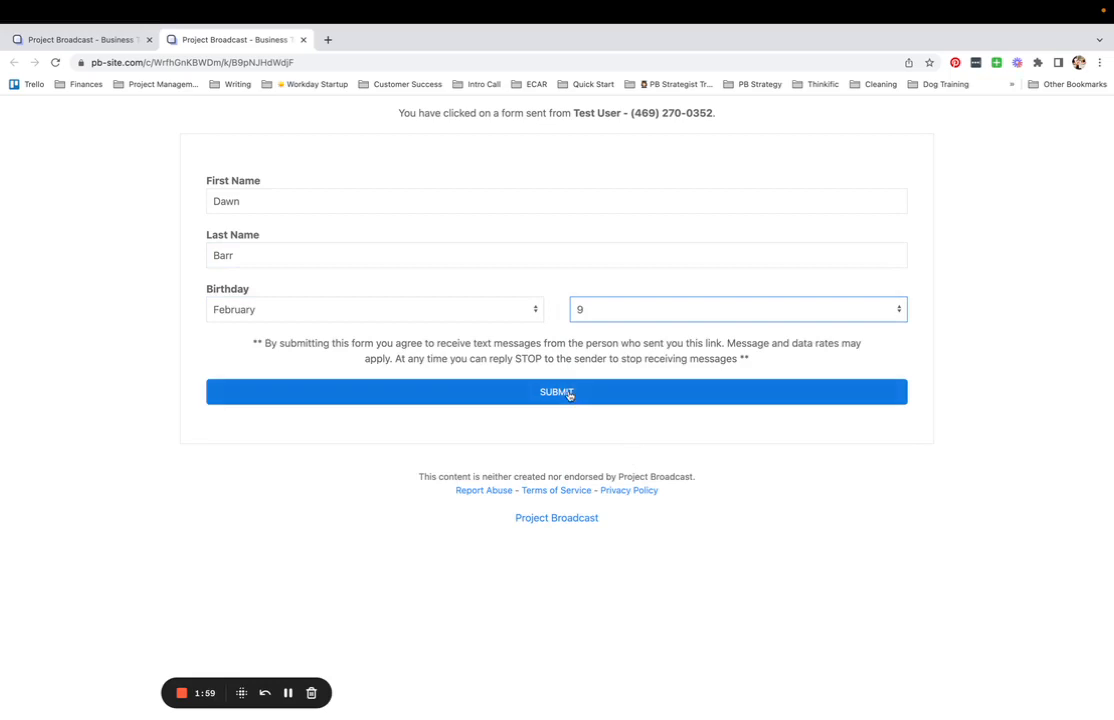
left_click(556, 391)
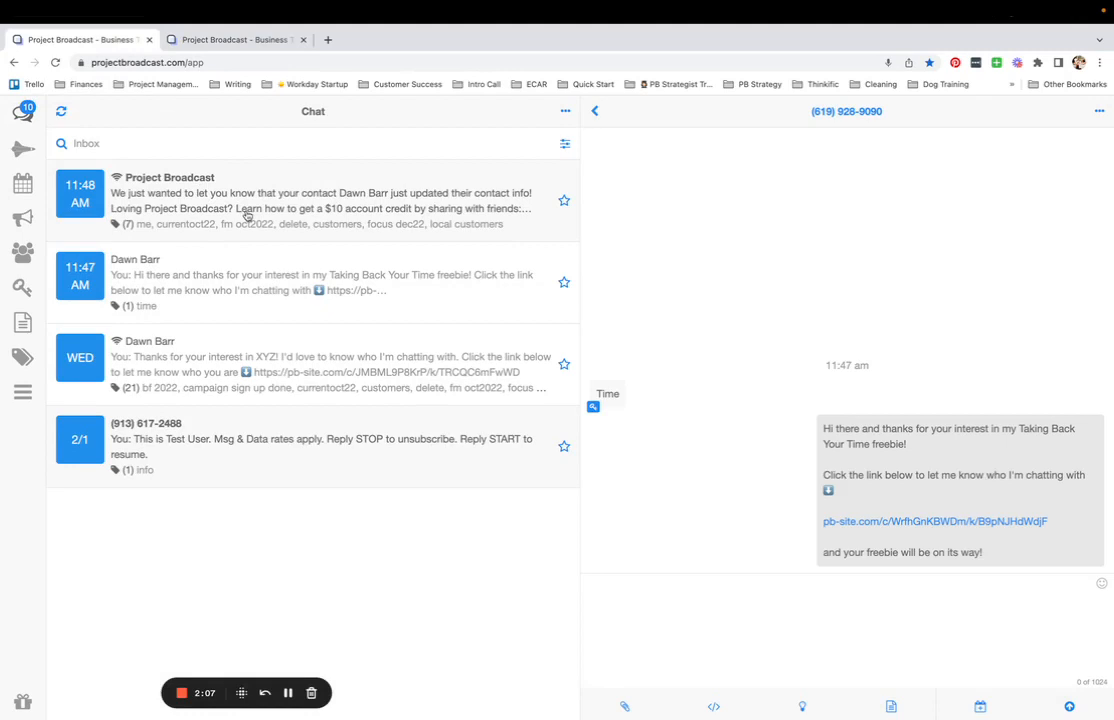
mouse_move(388, 191)
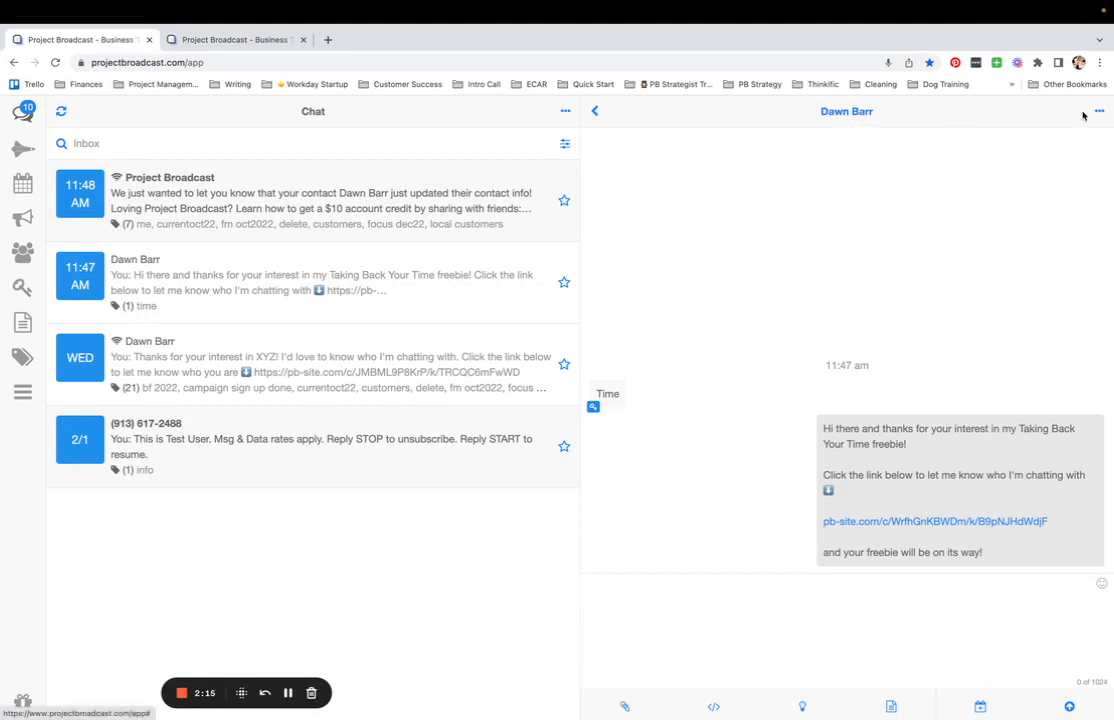
left_click(1099, 111)
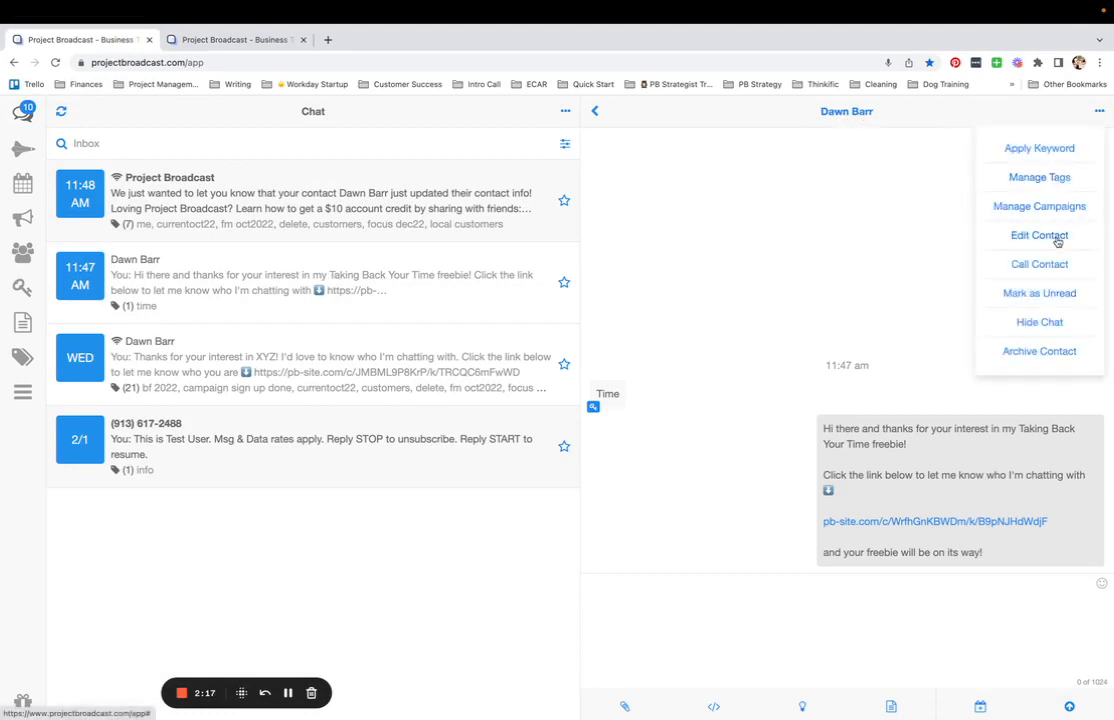
left_click(1039, 235)
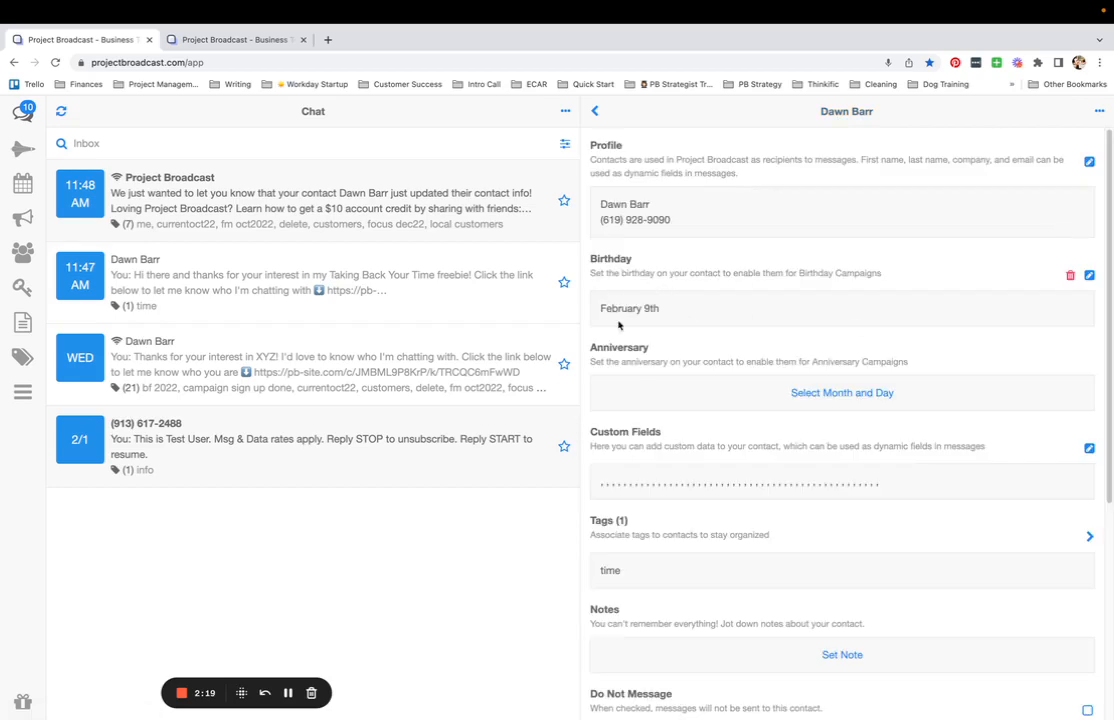